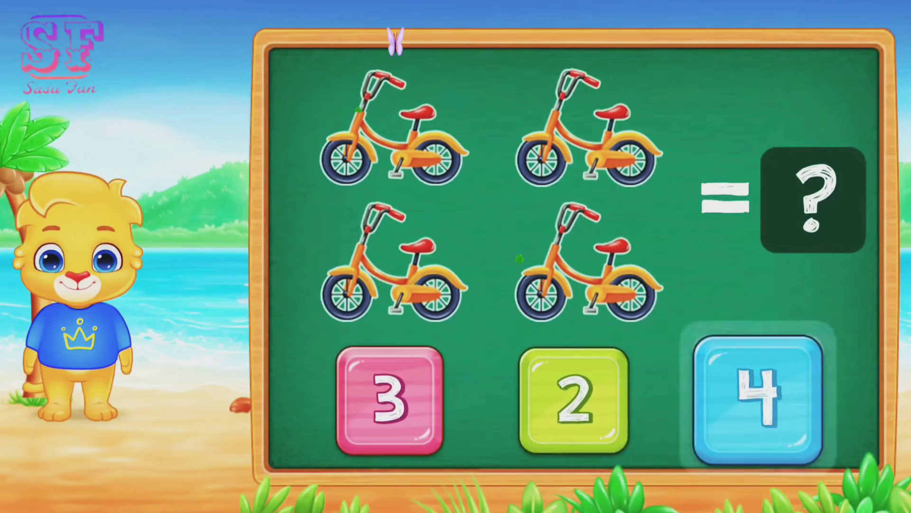
Step: Answer 4 for the bicycles and 5 for the globes
{"action": "left_click", "coordinate": [759, 398]}
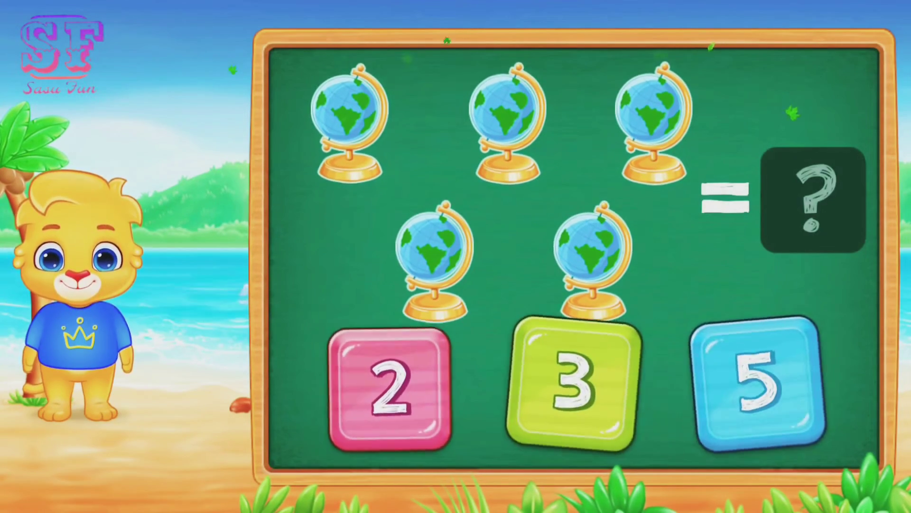
{"action": "left_click", "coordinate": [759, 387]}
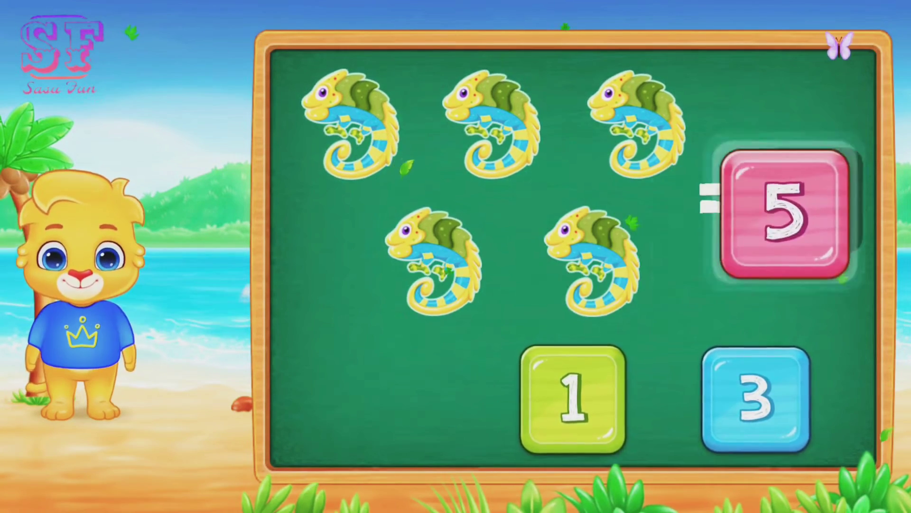
Step: Answer 5 for the chameleons and 2 for the giraffes
{"action": "left_click", "coordinate": [776, 209]}
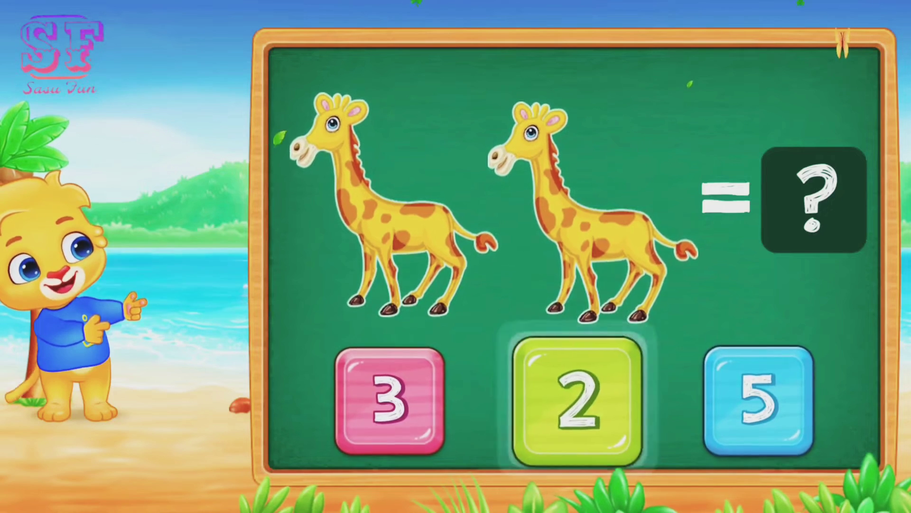
{"action": "left_click", "coordinate": [575, 399]}
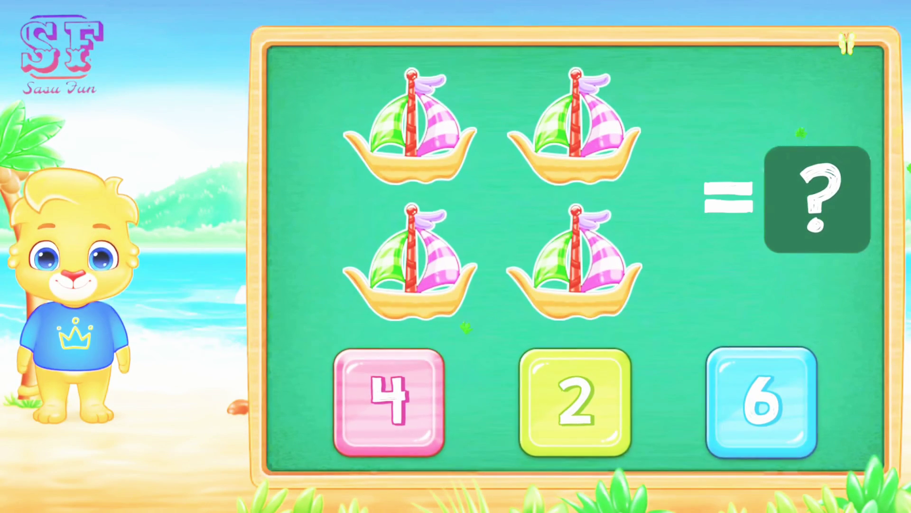
Step: Choose the pink 4 tile for the four sailboats
{"action": "left_click", "coordinate": [389, 402]}
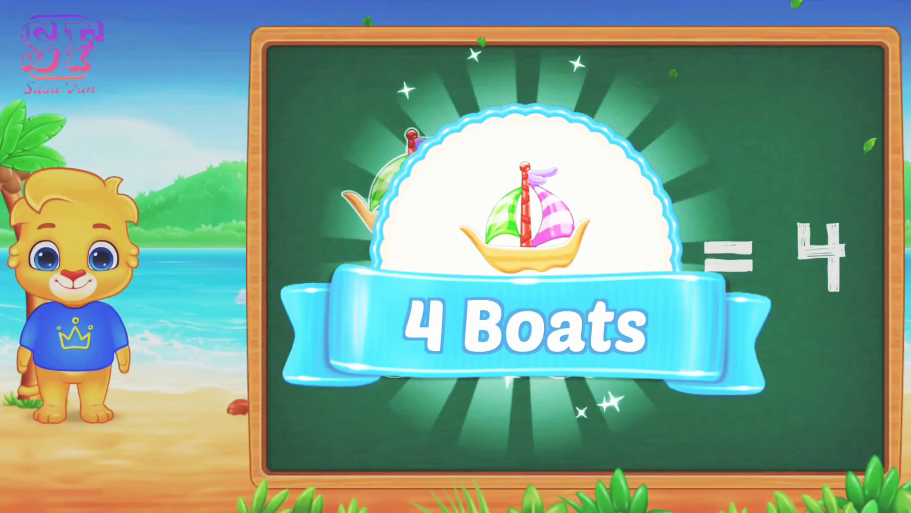